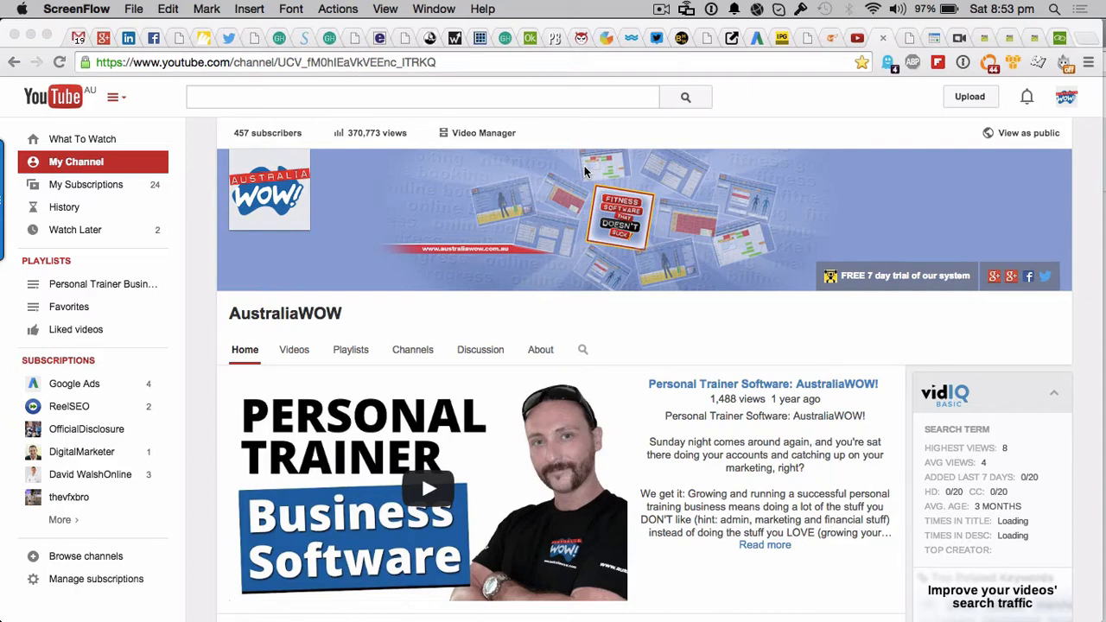
mouse_move(704, 143)
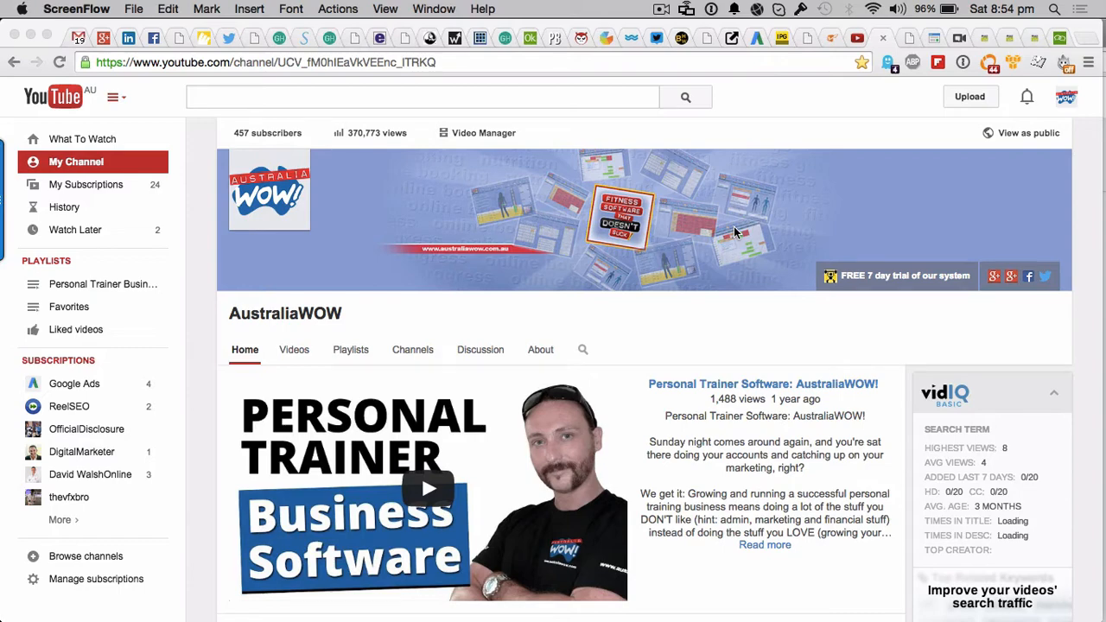
Step: Scroll down the channel page to the Uploads section with the newest video
scroll("down", 3)
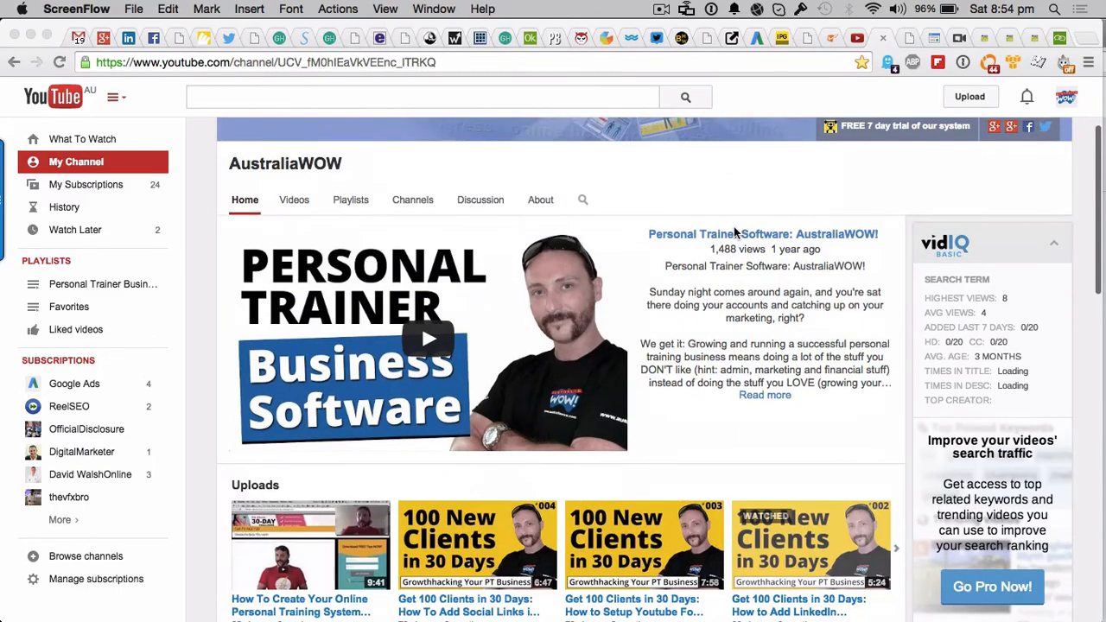
scroll("down", 3)
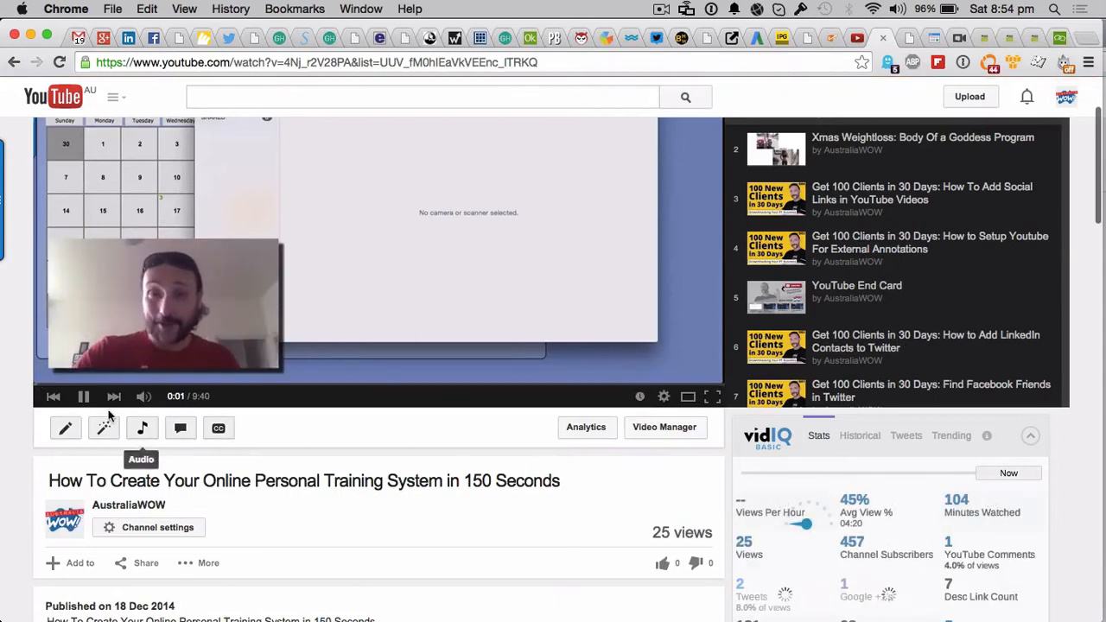
Step: Expand the video's full description with SHOW MORE
scroll("down", 3)
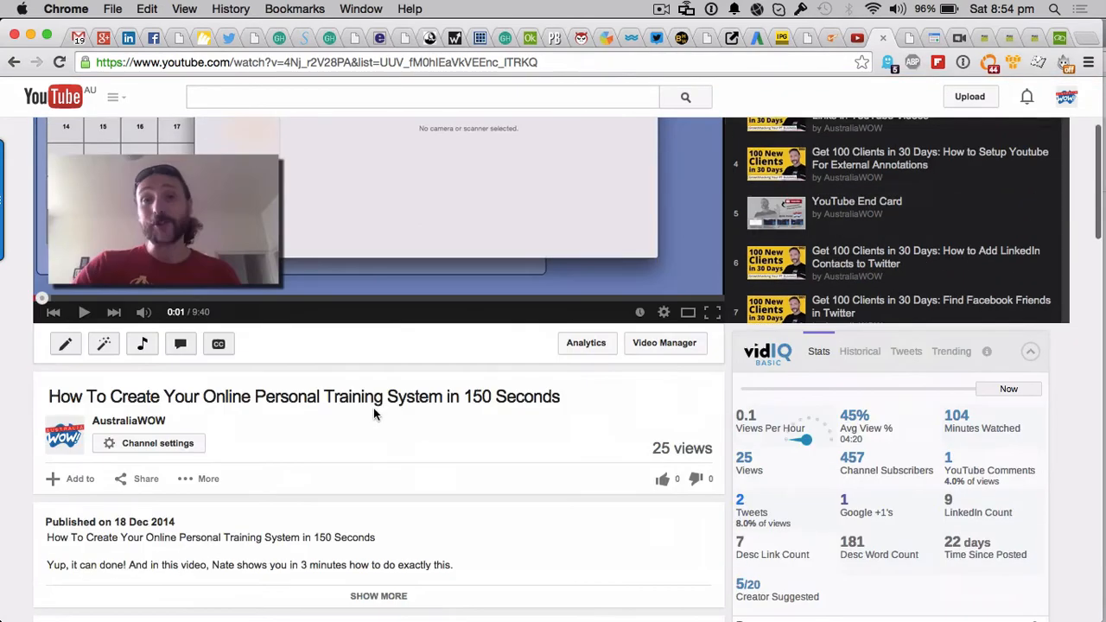
scroll("down", 3)
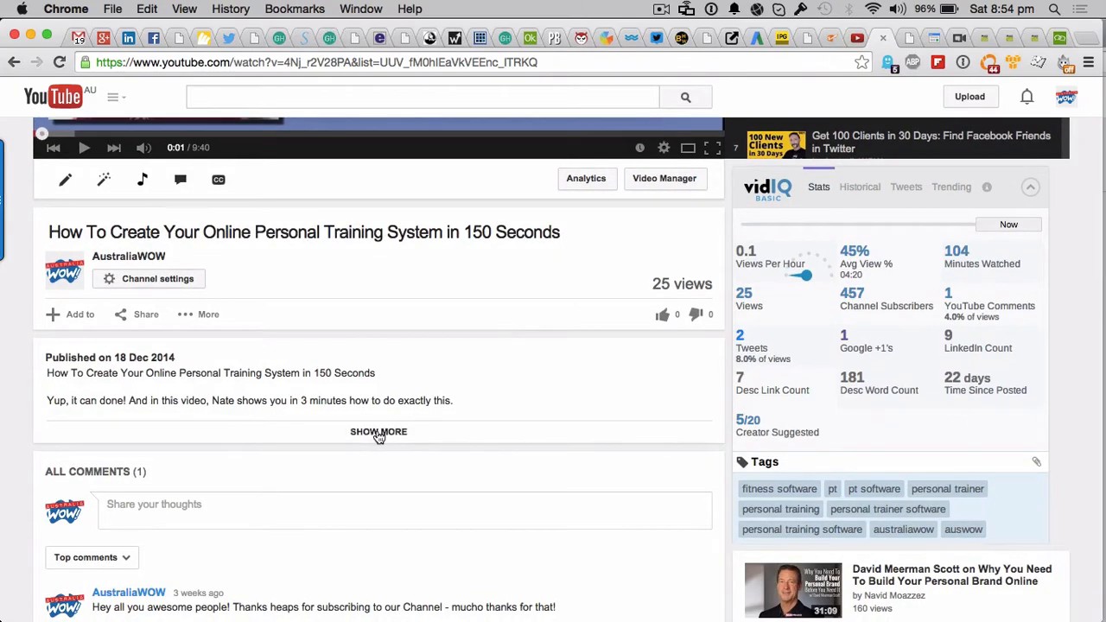
left_click(378, 432)
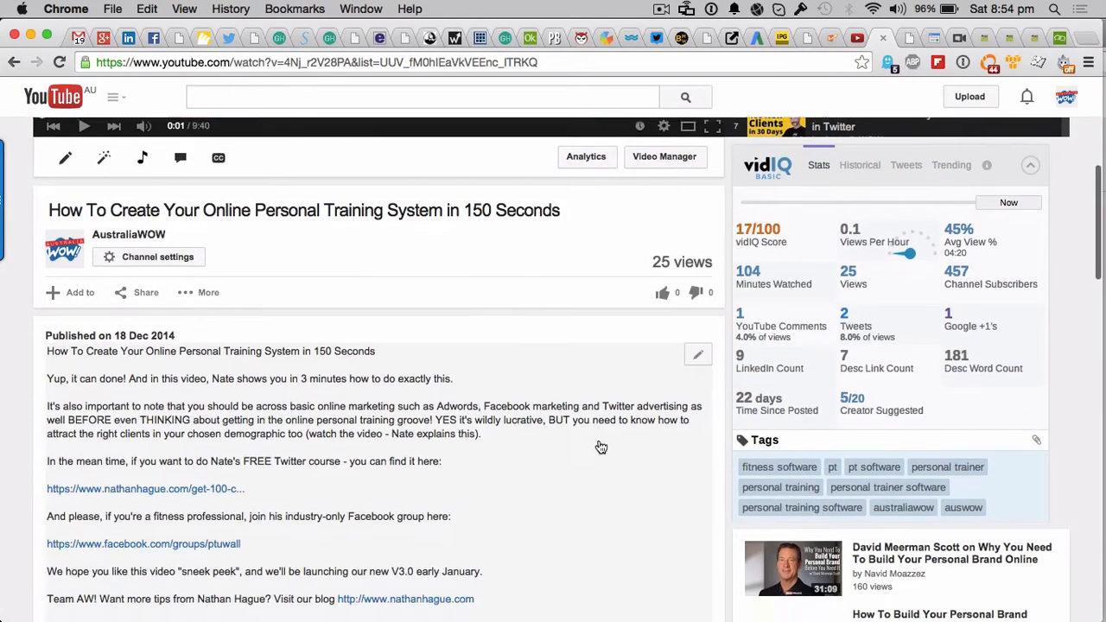
Step: Select the closing blurb from 'Have more questions?' through the Facebook link
scroll("down", 3)
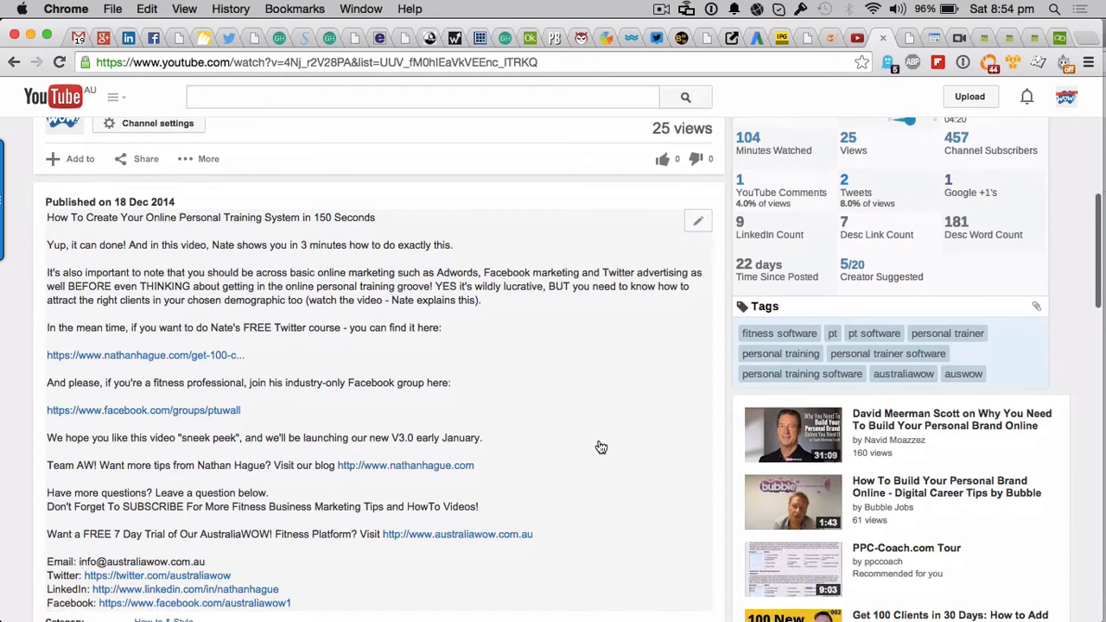
scroll("down", 3)
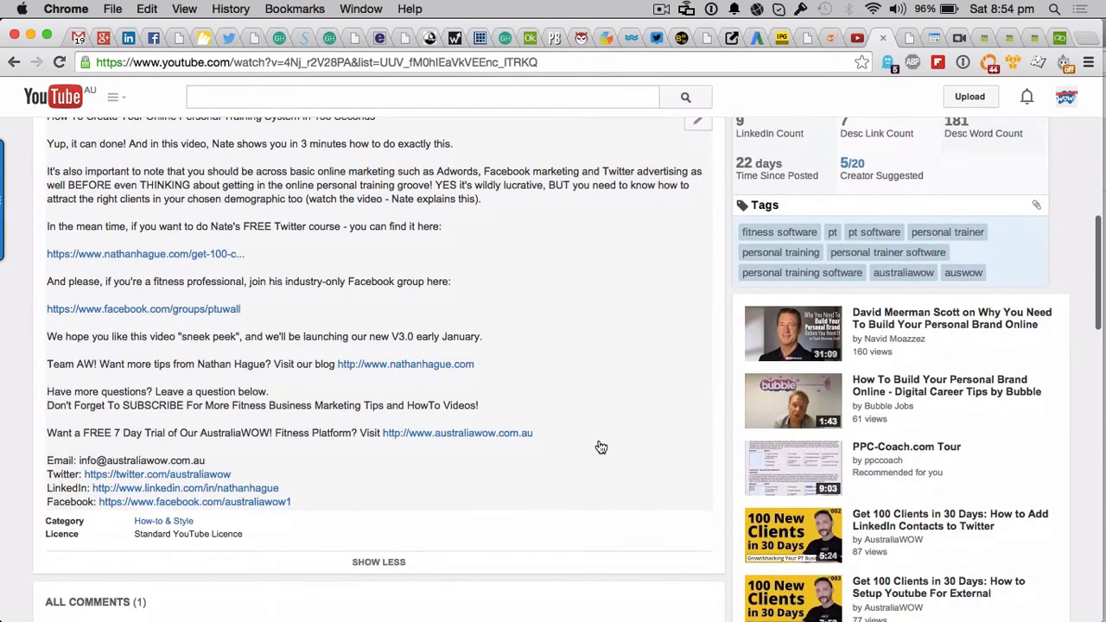
mouse_move(298, 506)
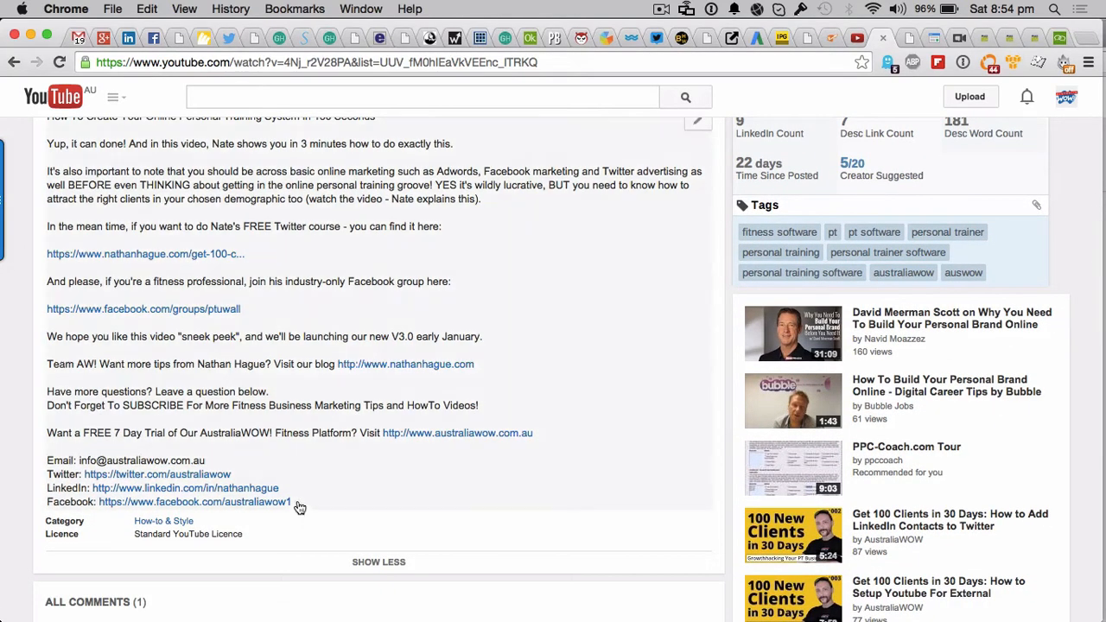
left_click_drag(291, 501, 145, 424)
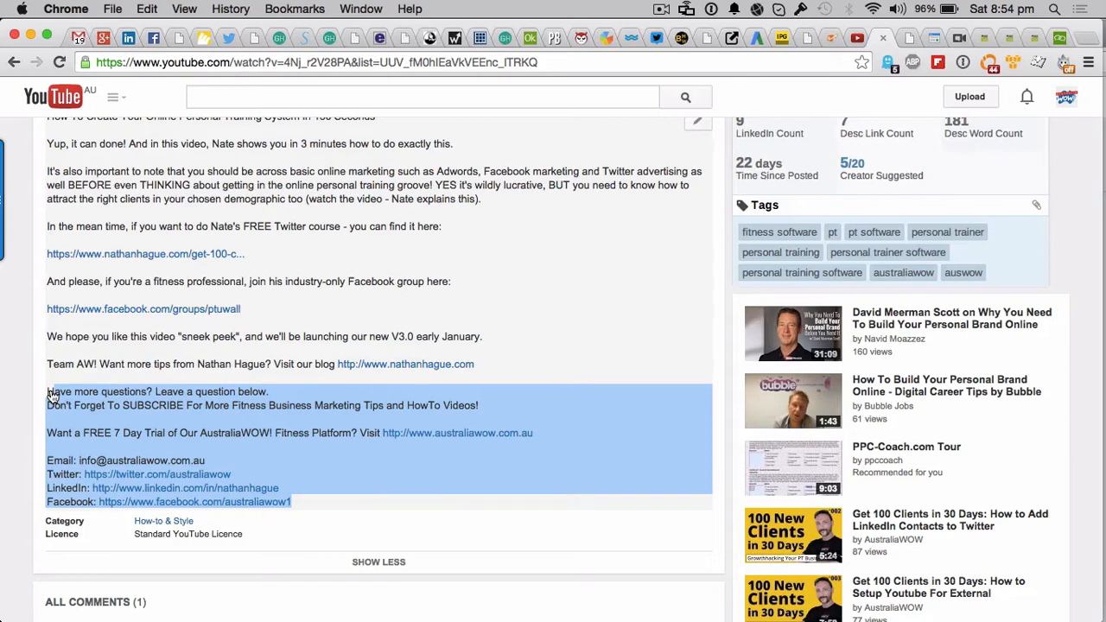
left_click_drag(48, 391, 43, 364)
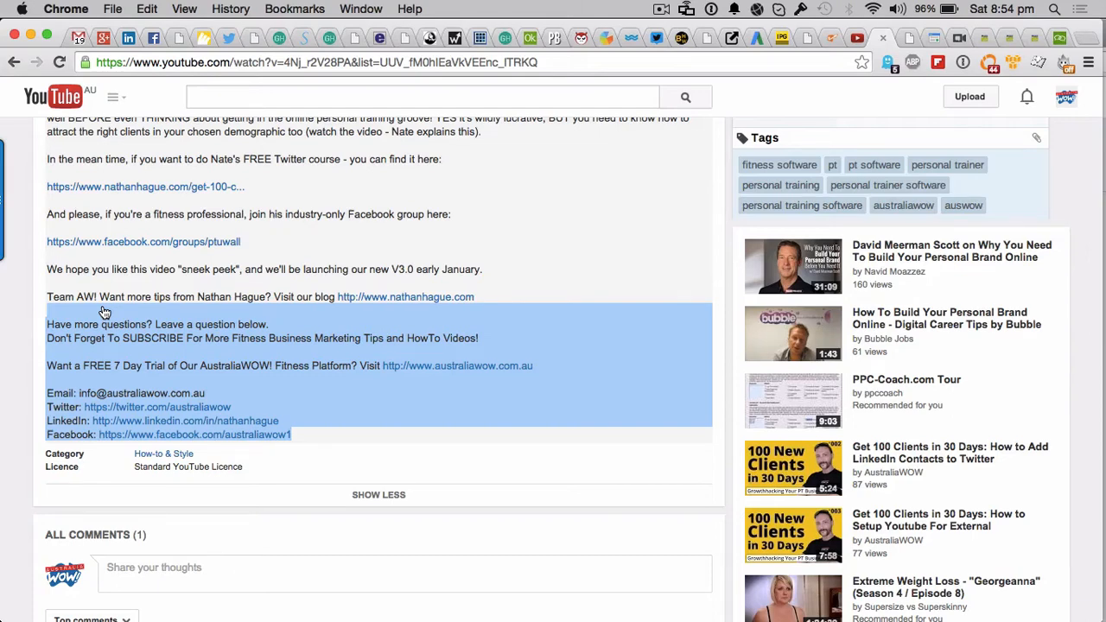
left_click(382, 330)
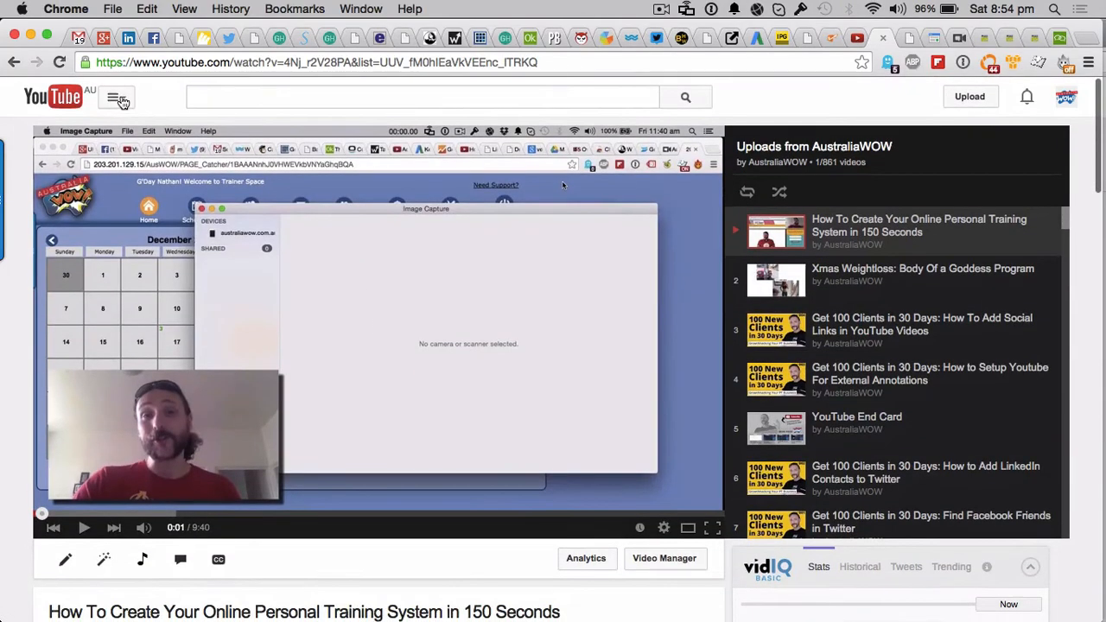
Step: Go to My Channel from the guide menu and open Video Manager
left_click(115, 98)
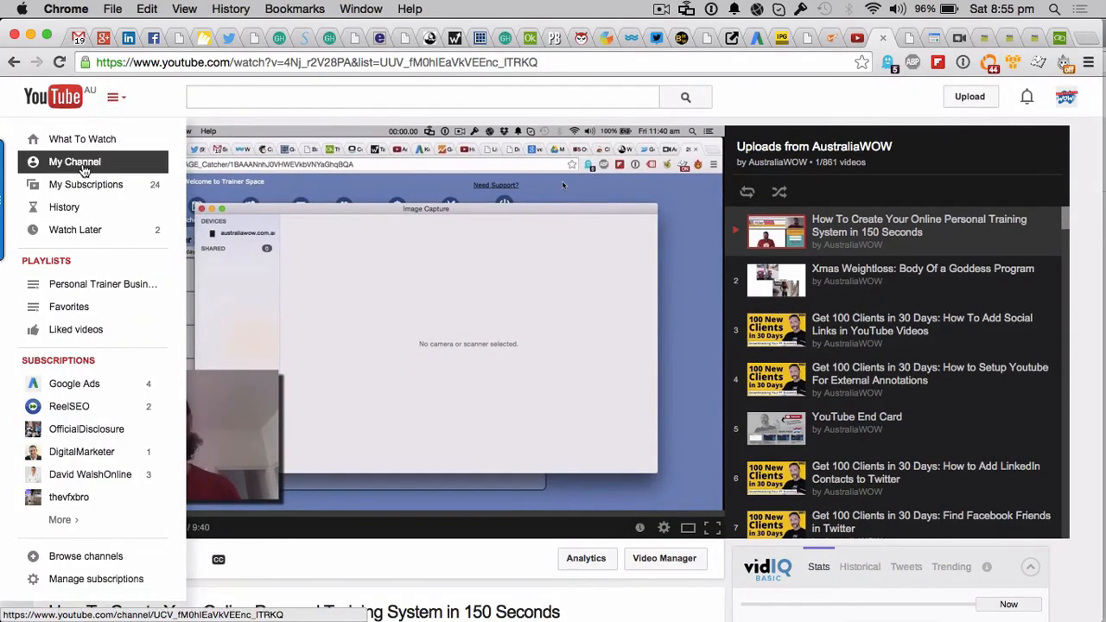
left_click(72, 162)
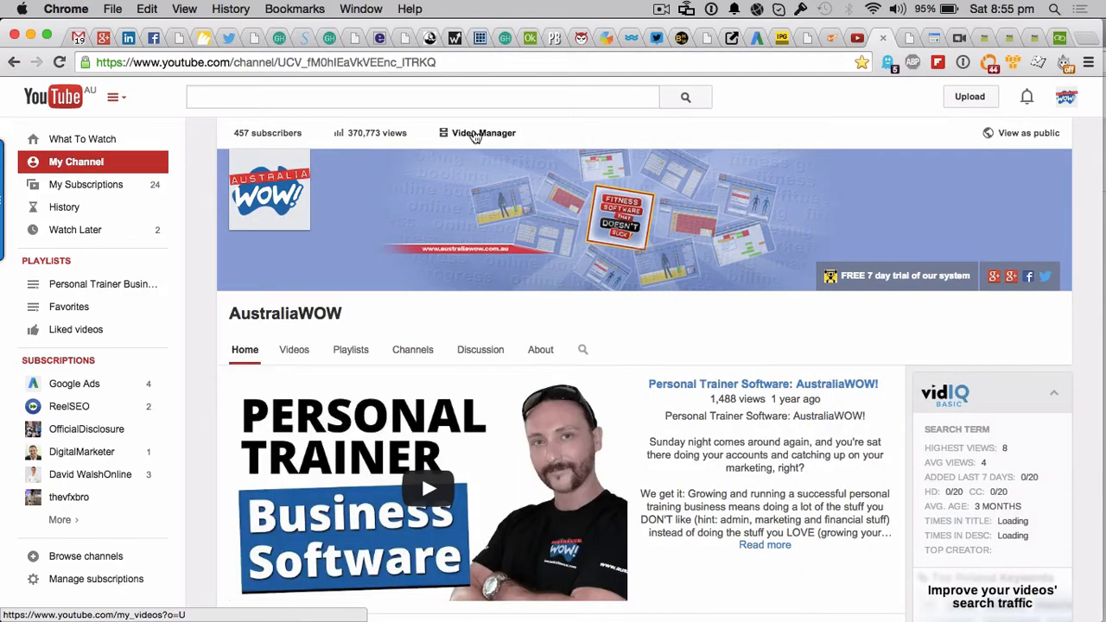
left_click(483, 133)
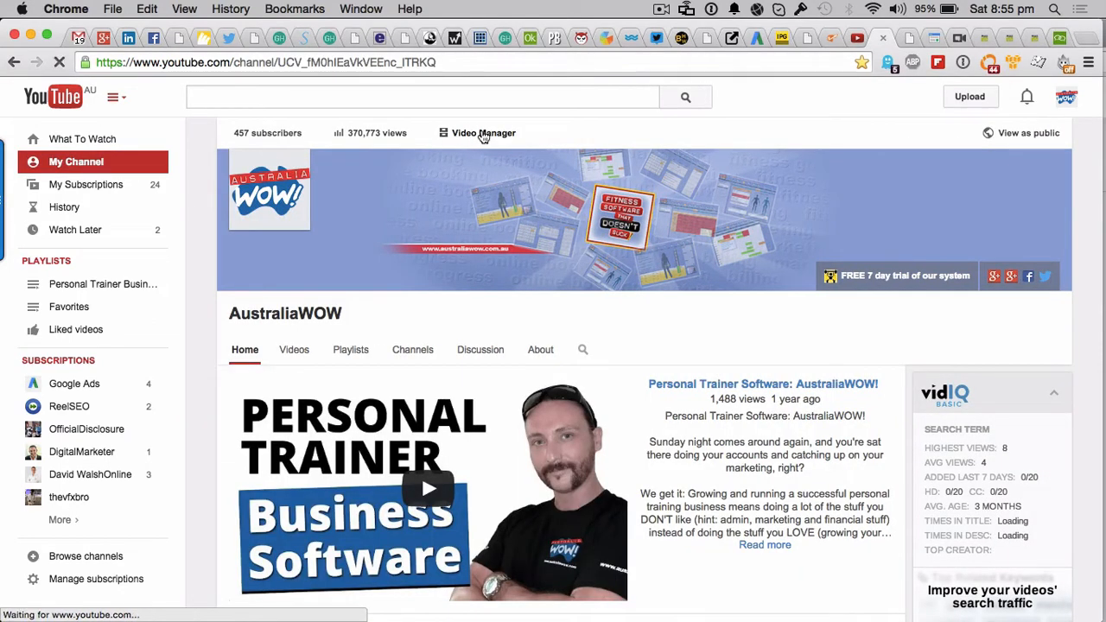
left_click(482, 133)
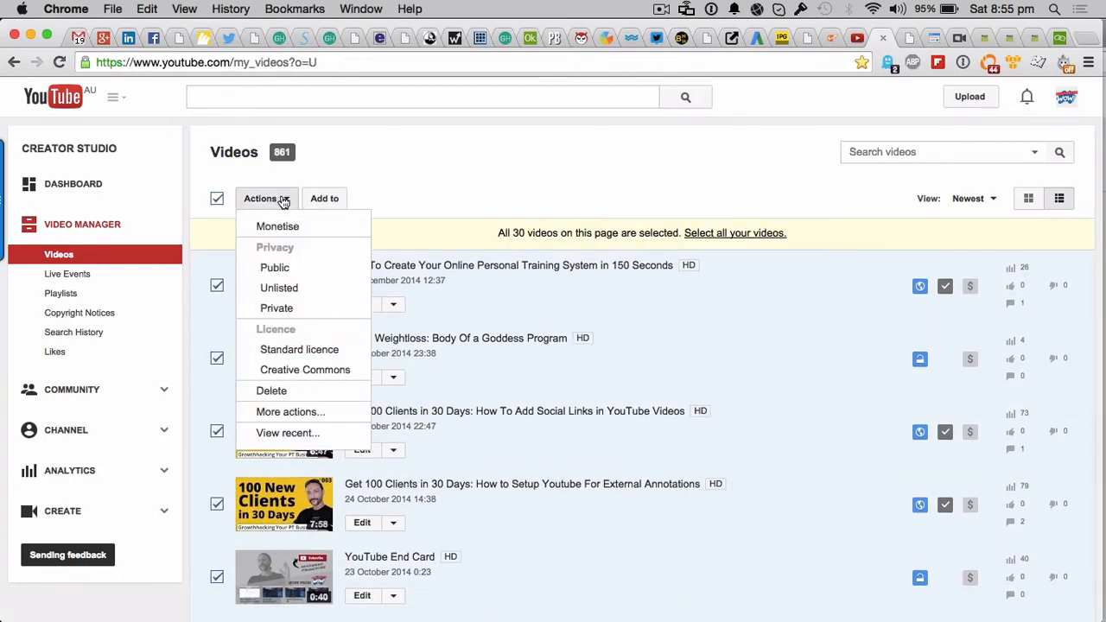
mouse_move(298, 356)
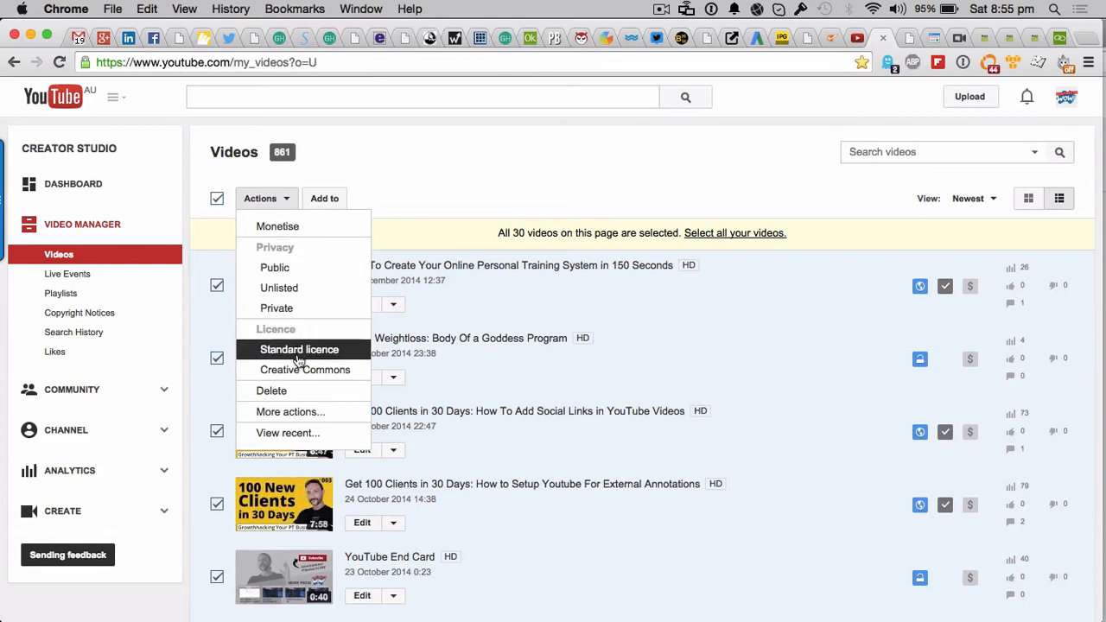
Step: Open bulk Edit videos for the 30 selected videos and scroll its field list
left_click(289, 412)
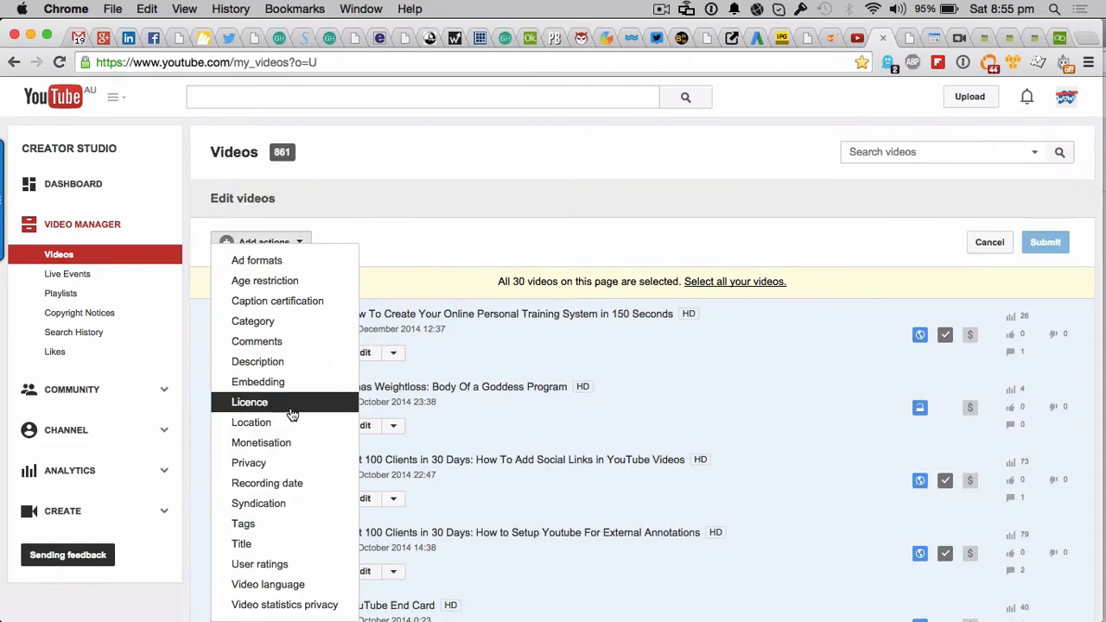
scroll("down", 3)
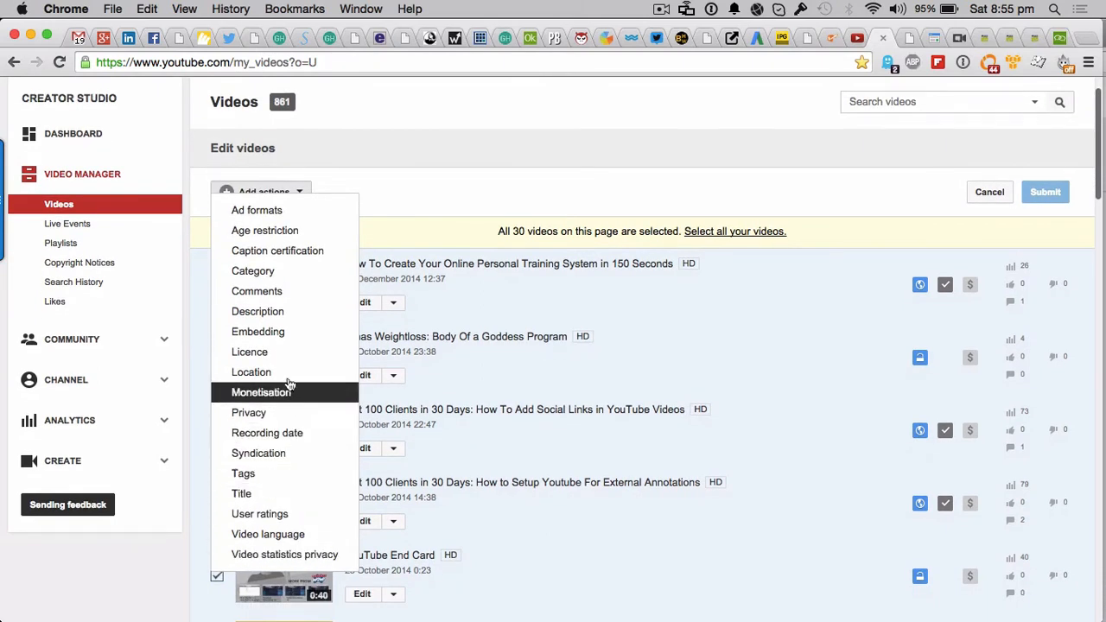
mouse_move(241, 494)
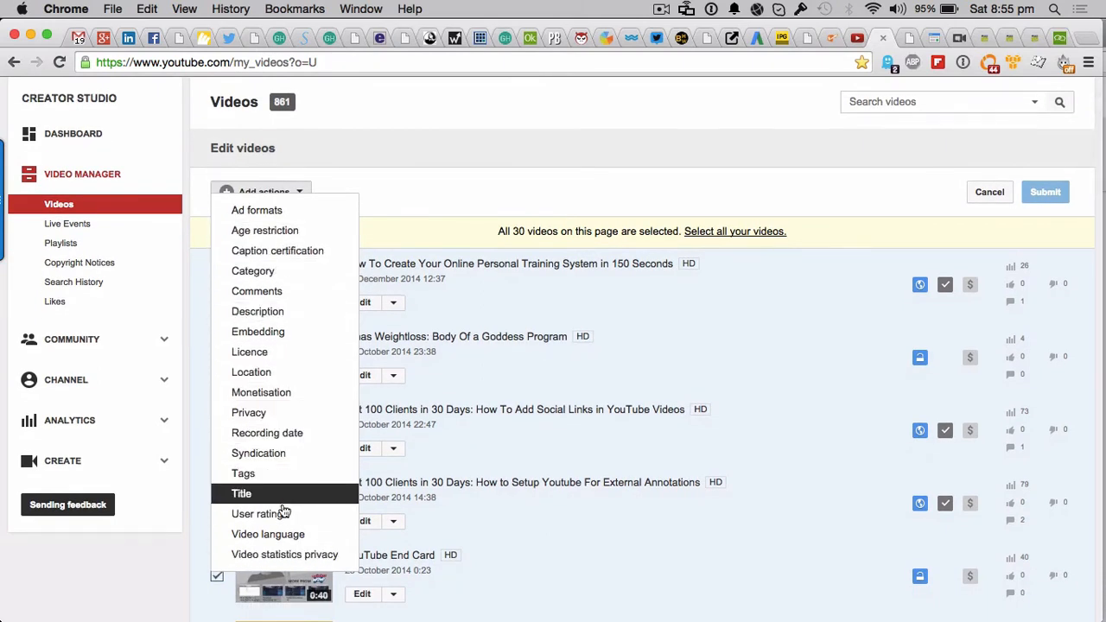
mouse_move(286, 441)
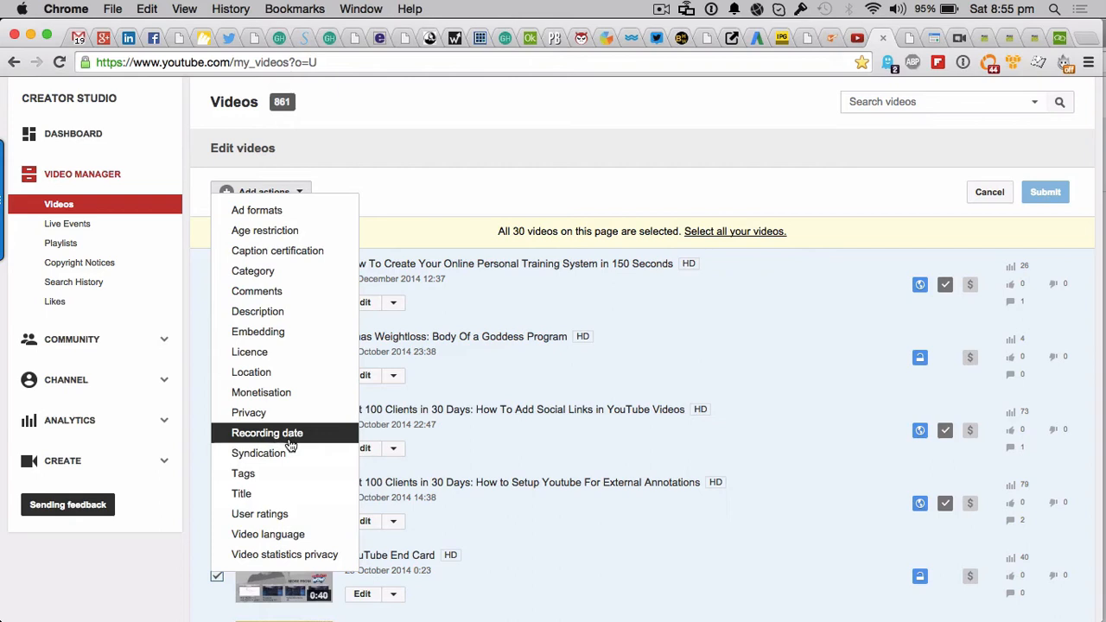
mouse_move(294, 416)
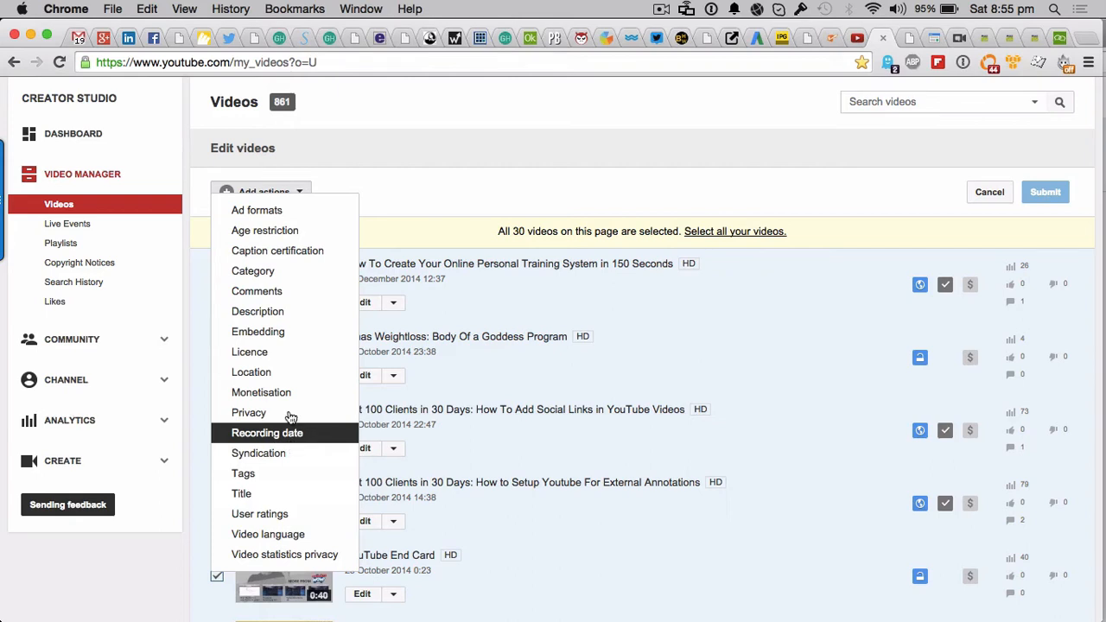
mouse_move(269, 315)
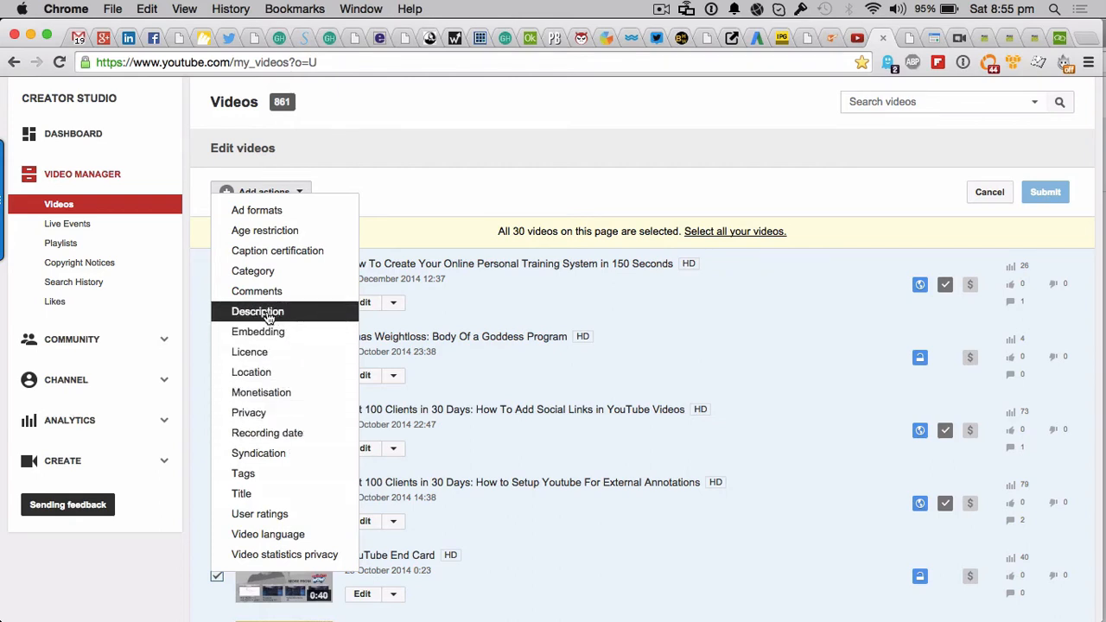
Step: Add a Description bulk action and set its mode to Append
left_click(256, 311)
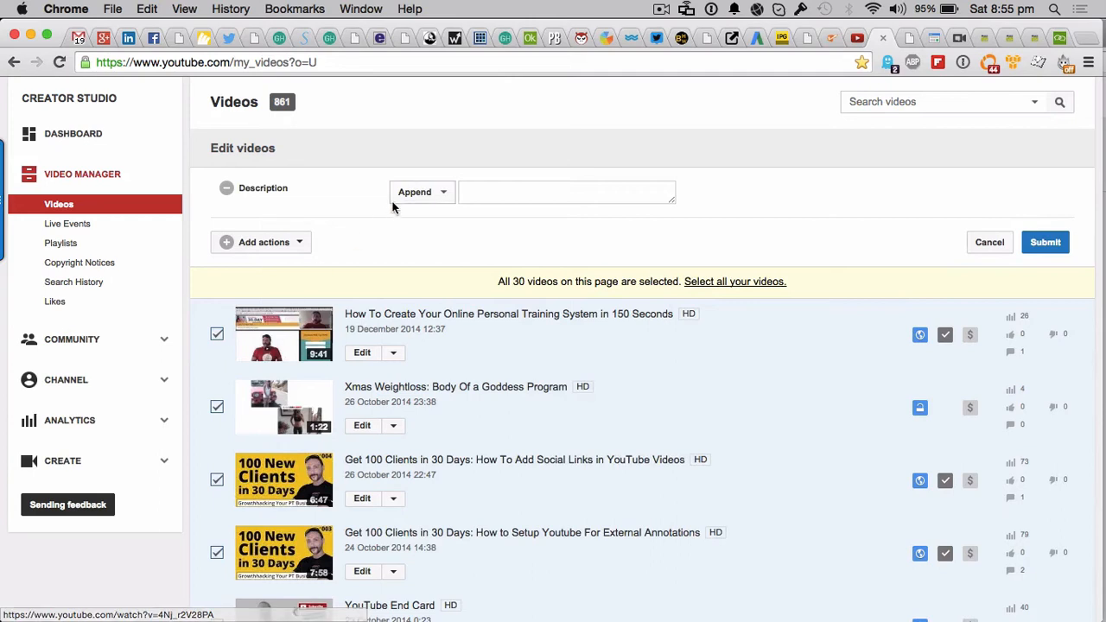
left_click(416, 192)
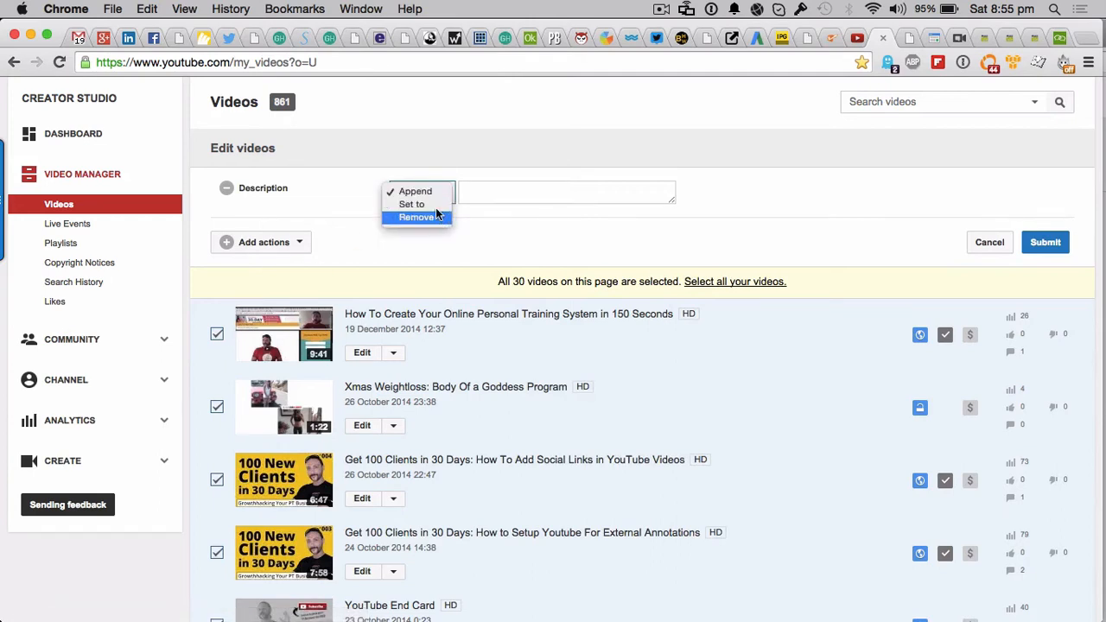
mouse_move(430, 191)
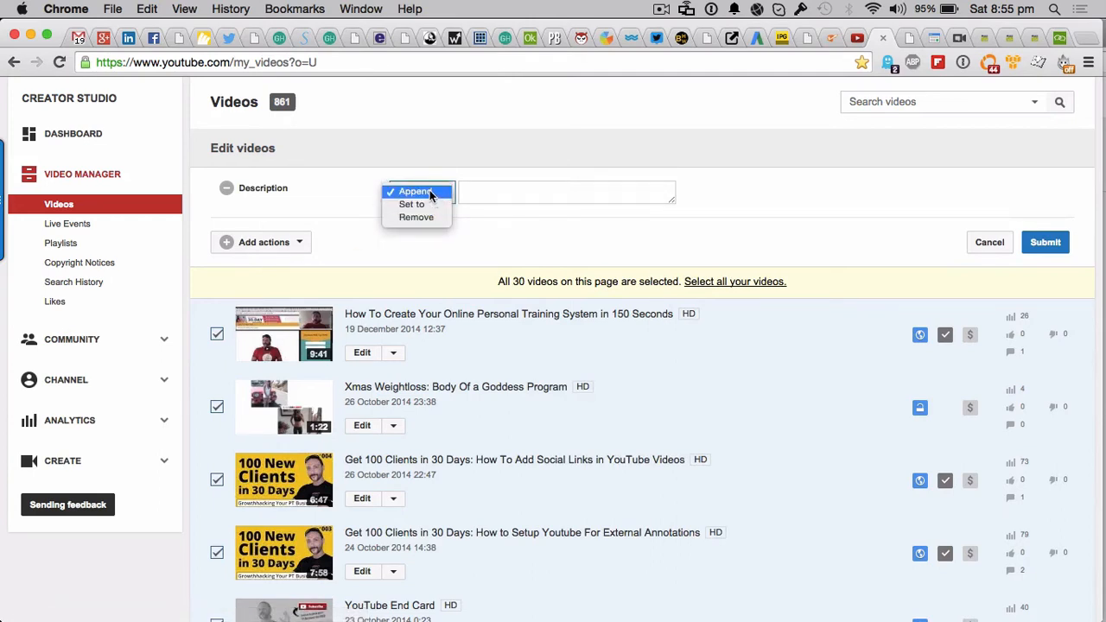
left_click(415, 191)
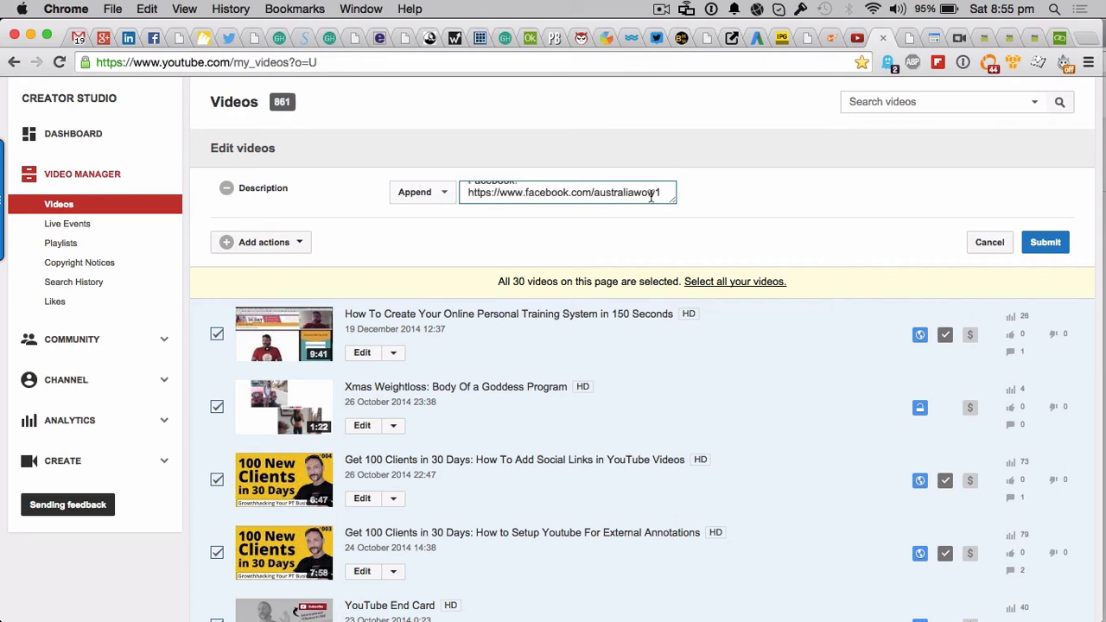
Step: Enter the nathanhague.com blog promo, questions prompt, SUBSCRIBE reminder, and Twitter/Facebook links
type("Twitter: https://twitter.com/australiawow")
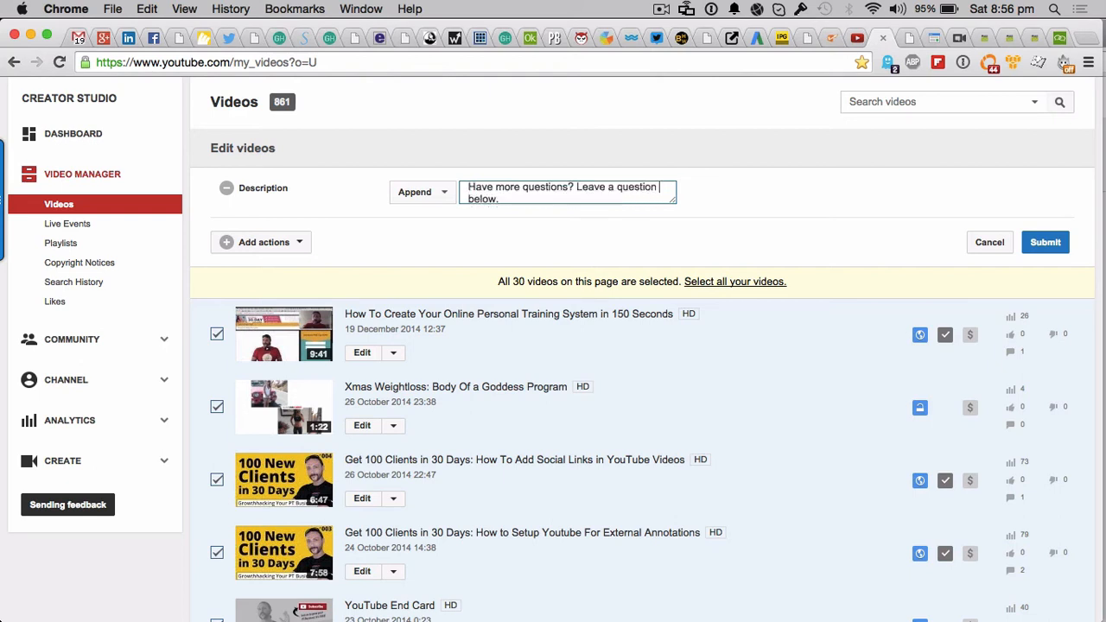
type("Want more tips from Nathan Hague? Visit our blog http://www.nathanhague.com")
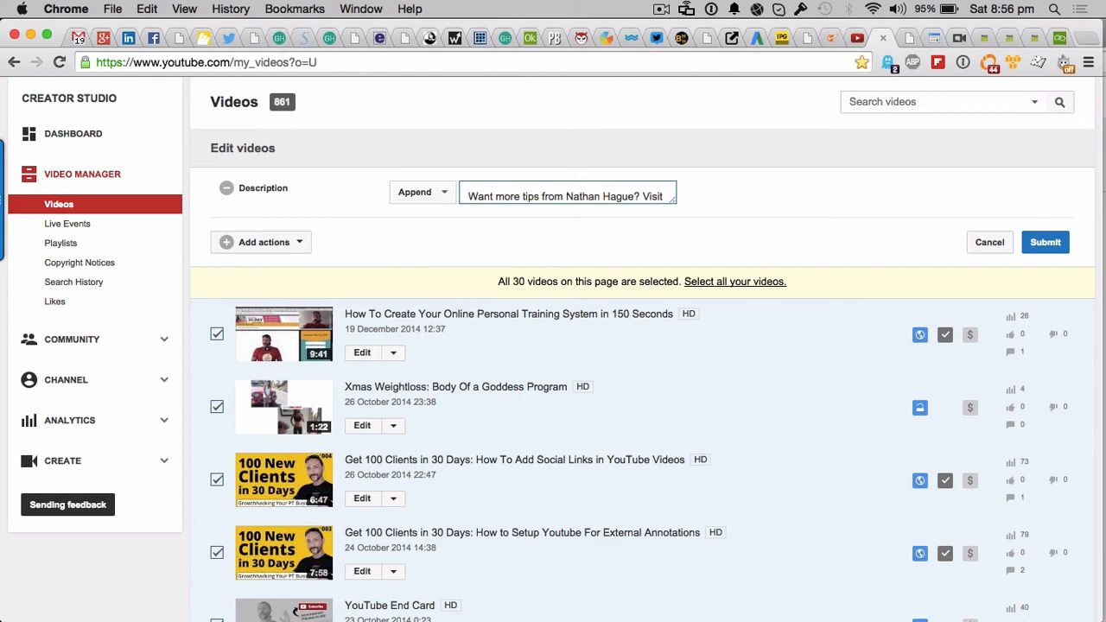
type("our blog http://www.nathanhague.com")
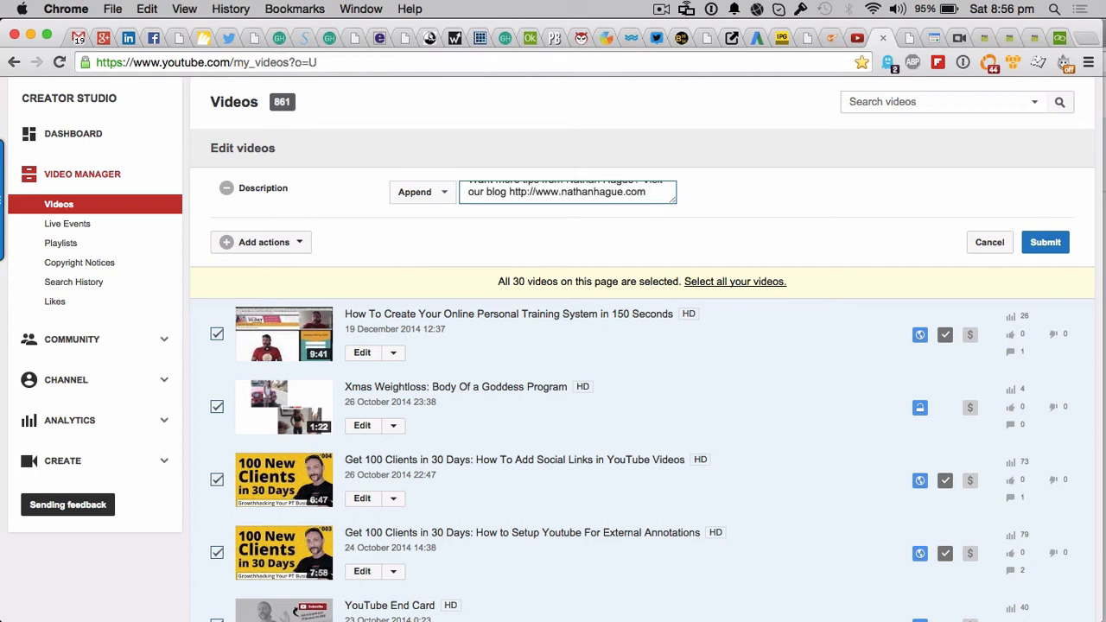
type("Have more questions? Leave a question below.")
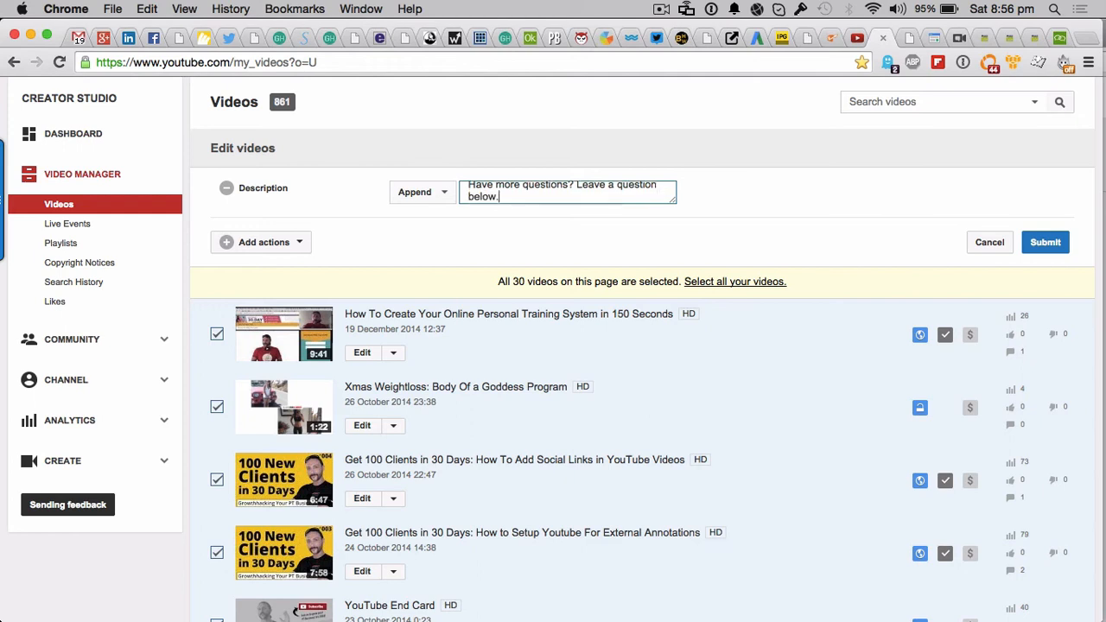
type("Don't Forget To SUBSCRIBE For More Fitness Business Marketing Tips and")
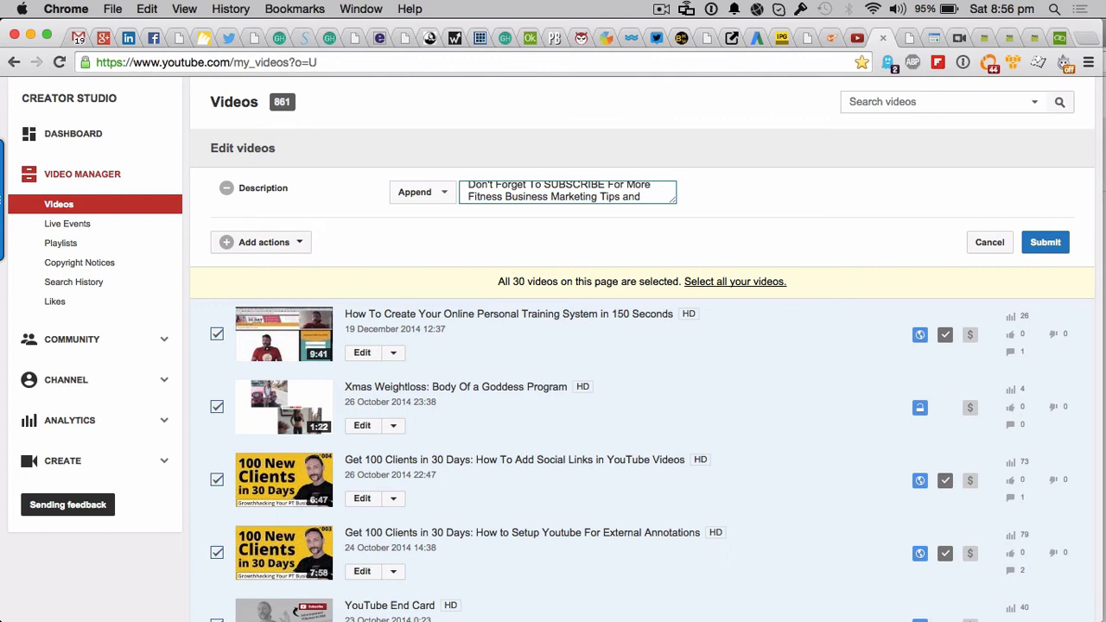
type("HowTo Videos!")
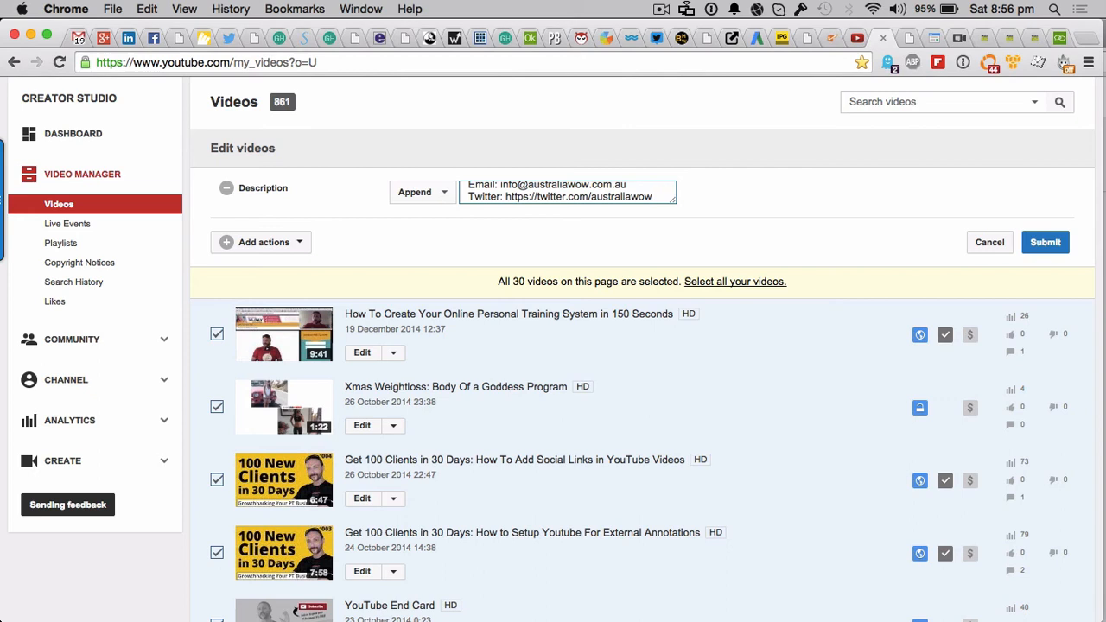
type("Facebook: https://www.facebook.com/australiawow1")
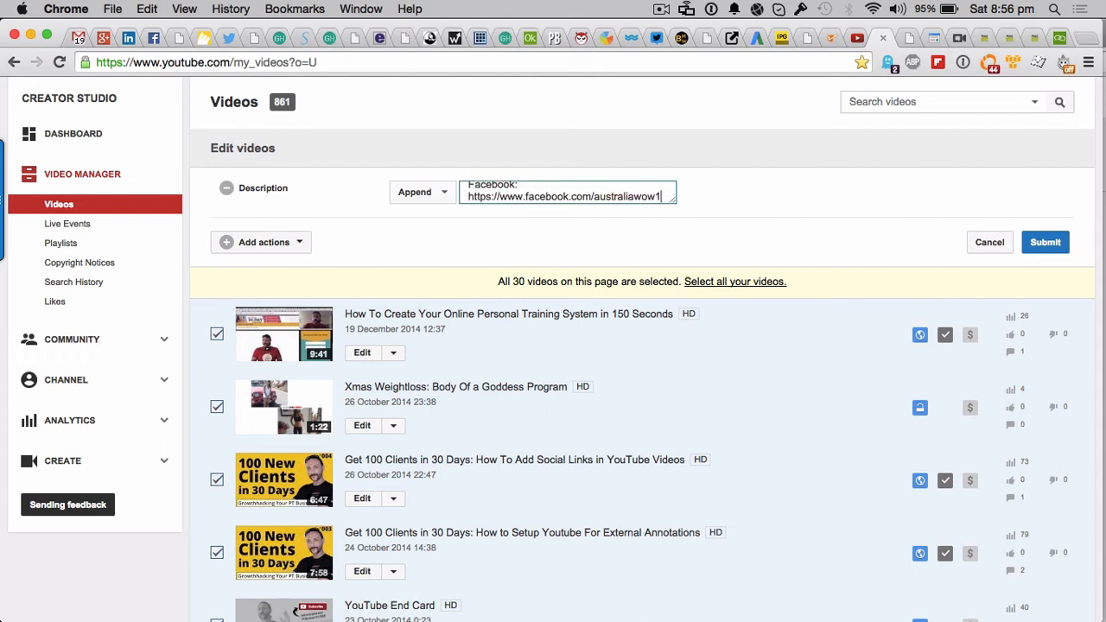
mouse_move(388, 153)
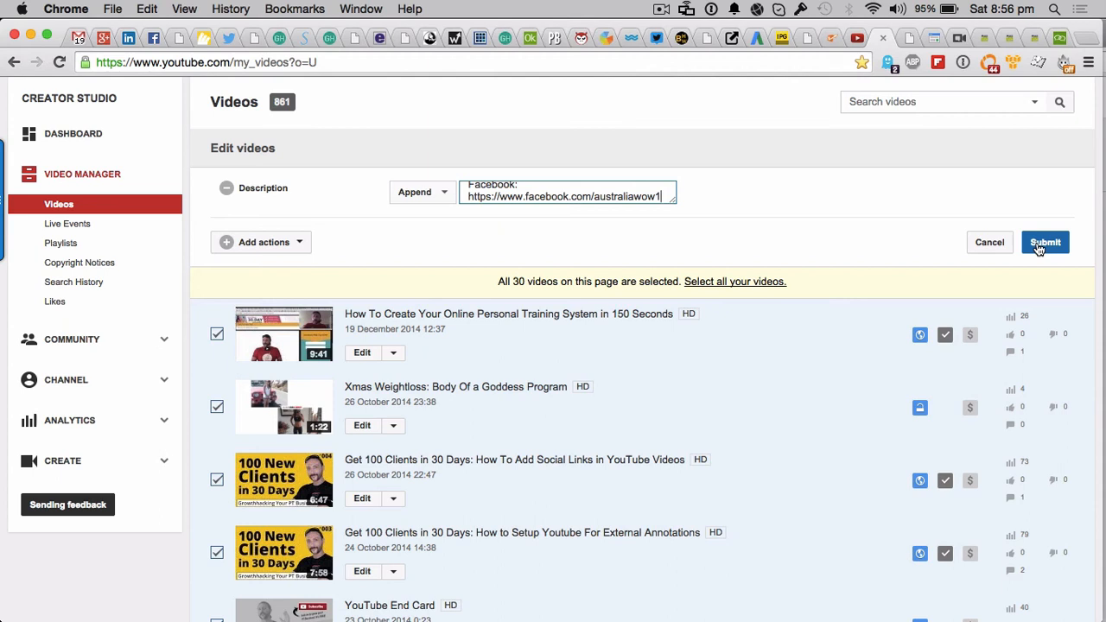
mouse_move(740, 285)
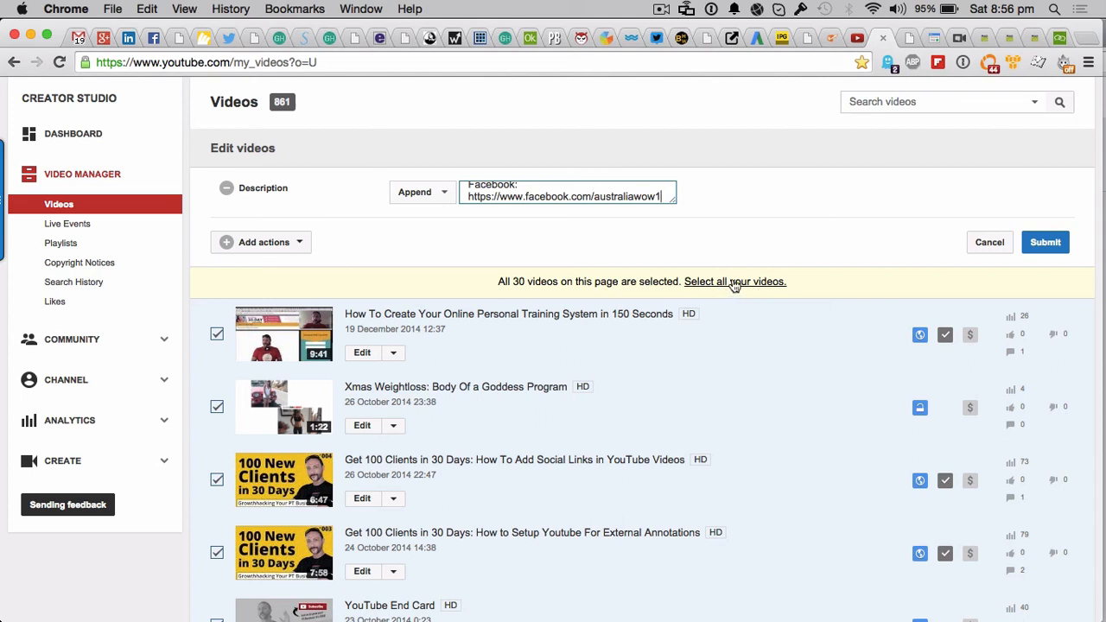
mouse_move(732, 285)
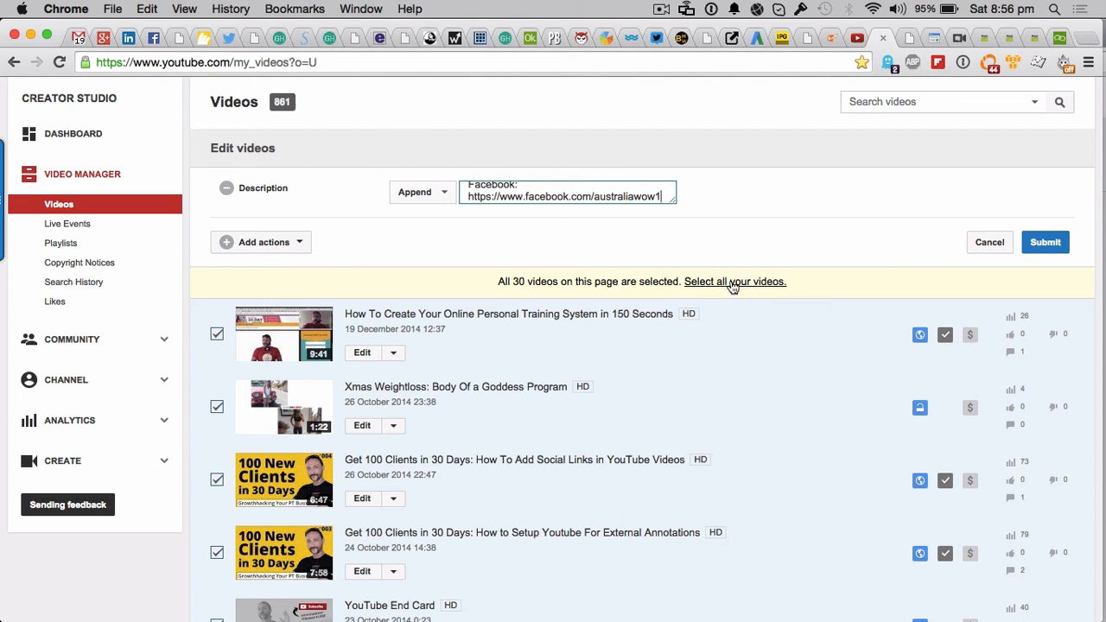
mouse_move(740, 283)
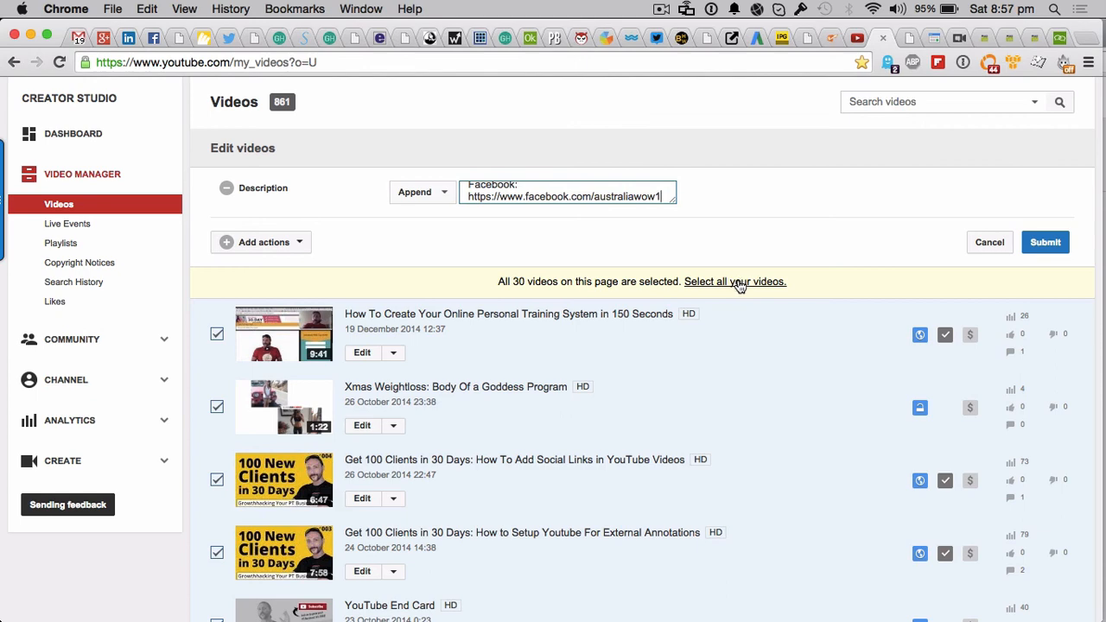
scroll("down", 3)
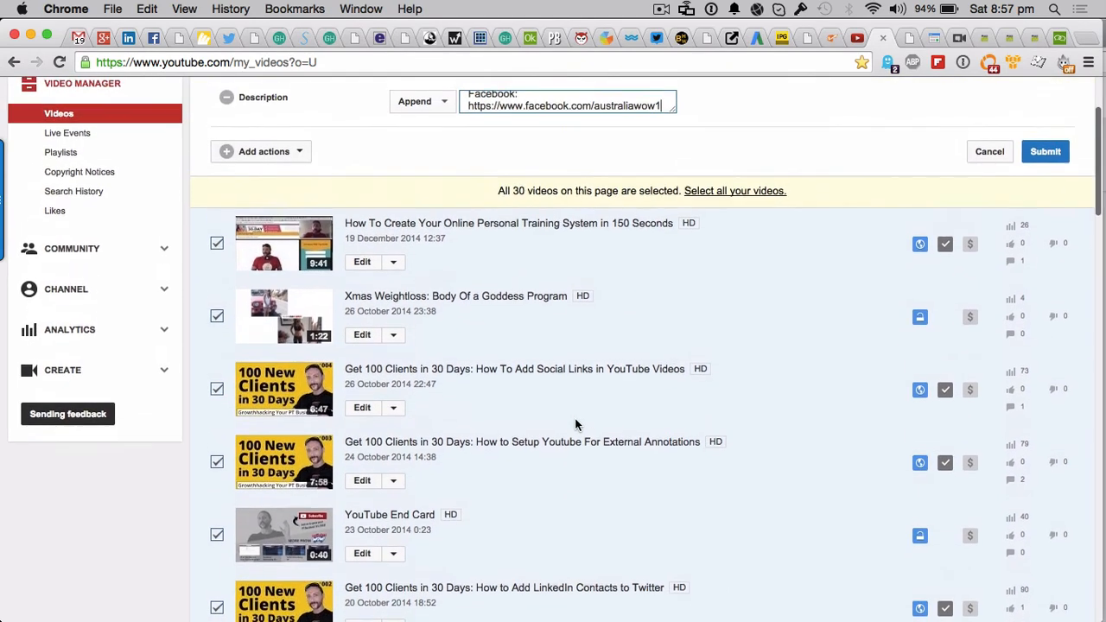